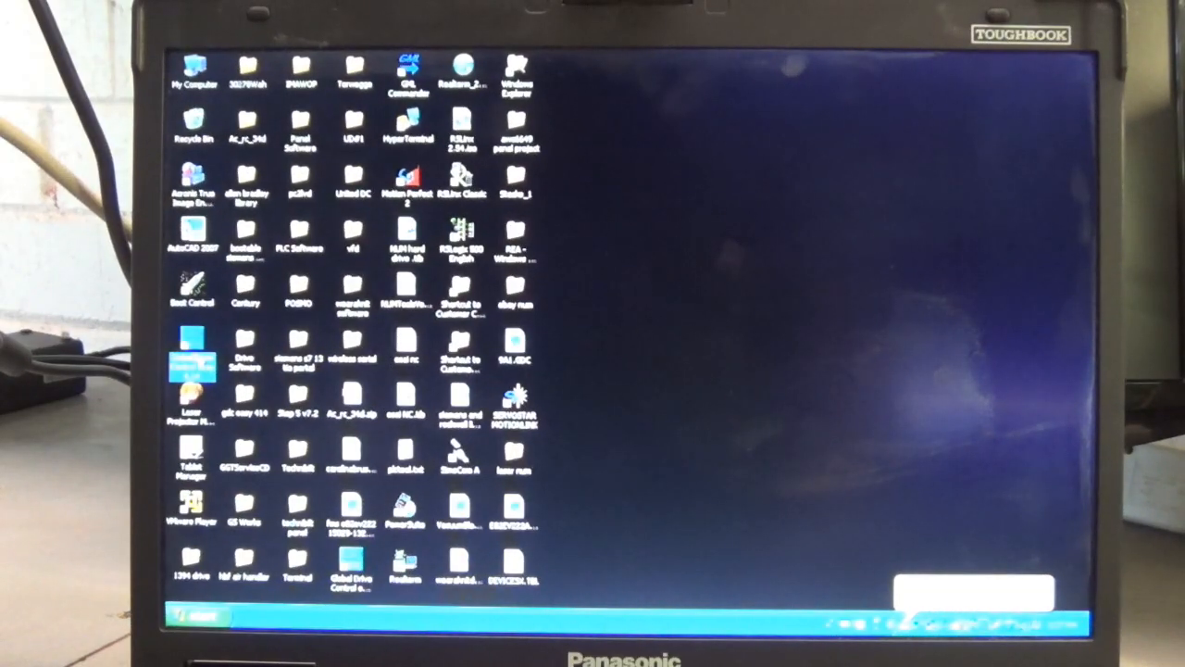
Start Global Drive Control easy from its desktop shortcut to search for Lecom drives.
double_click(191, 347)
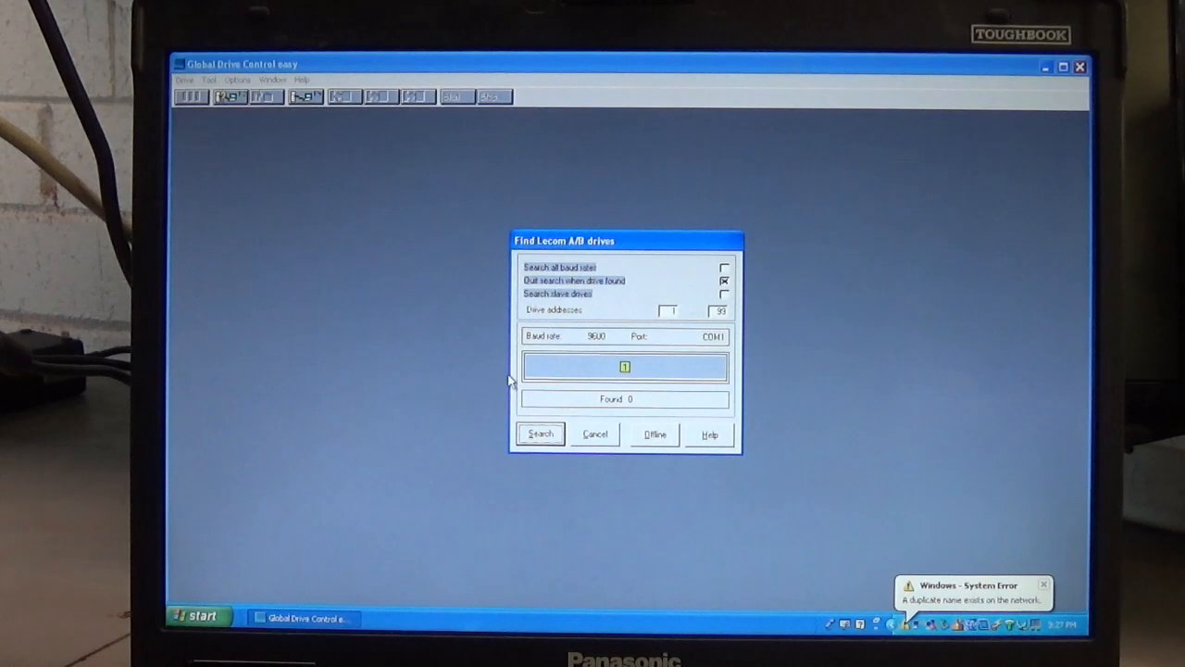
mouse_move(787, 482)
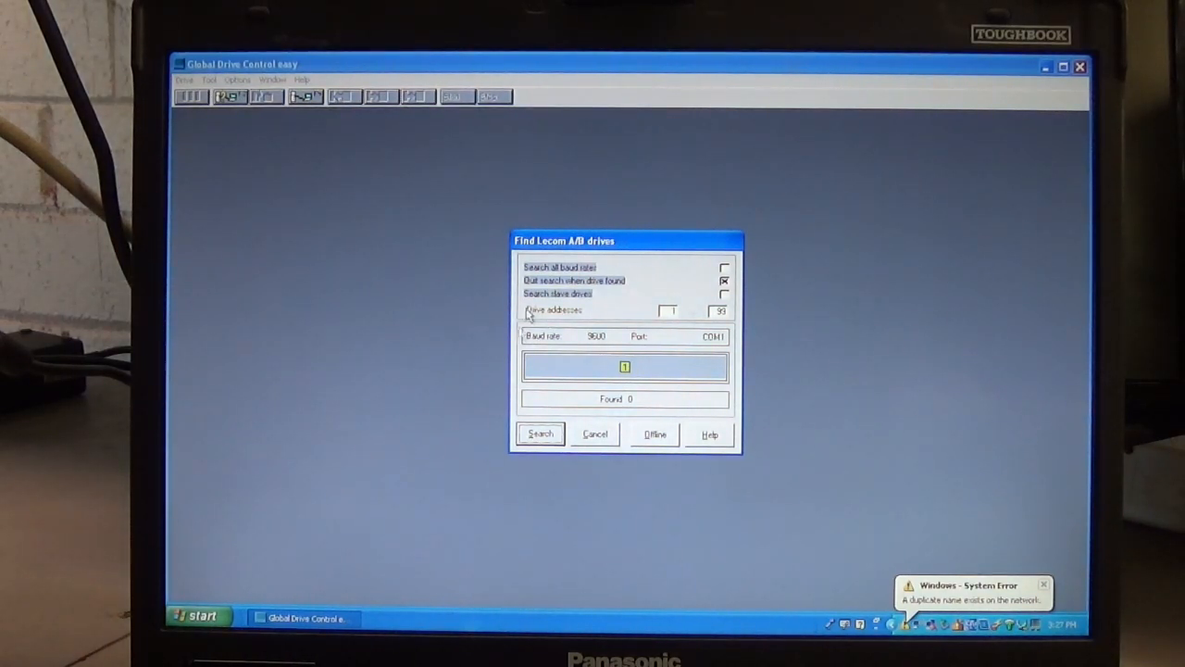
mouse_move(621, 248)
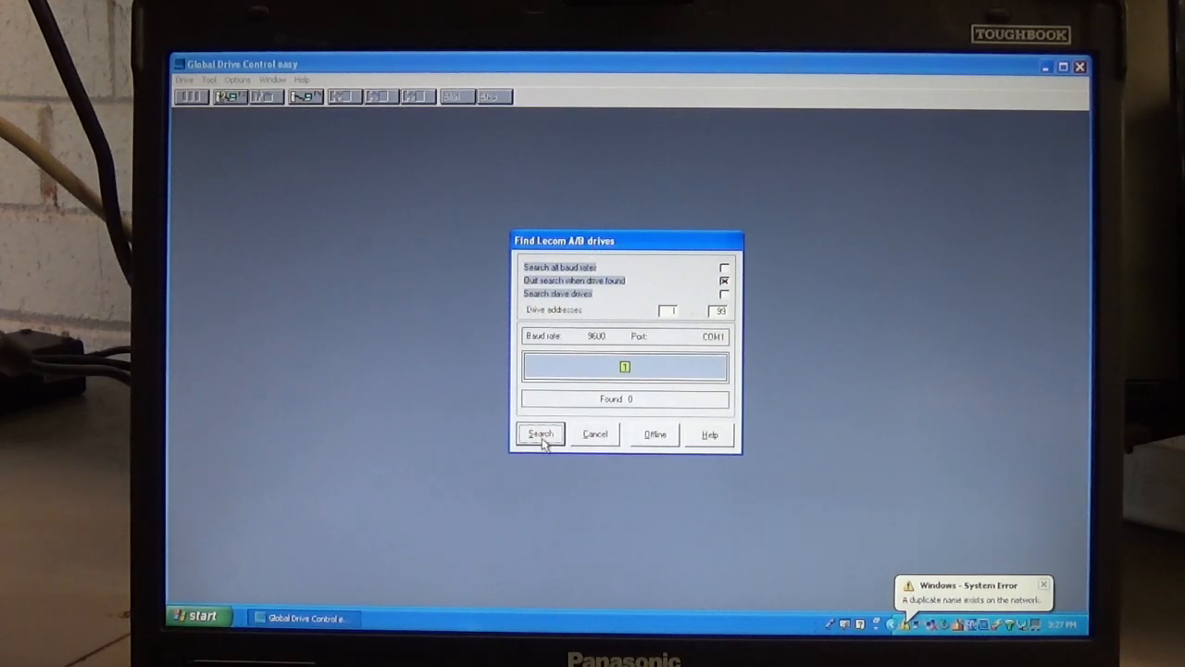
left_click(594, 434)
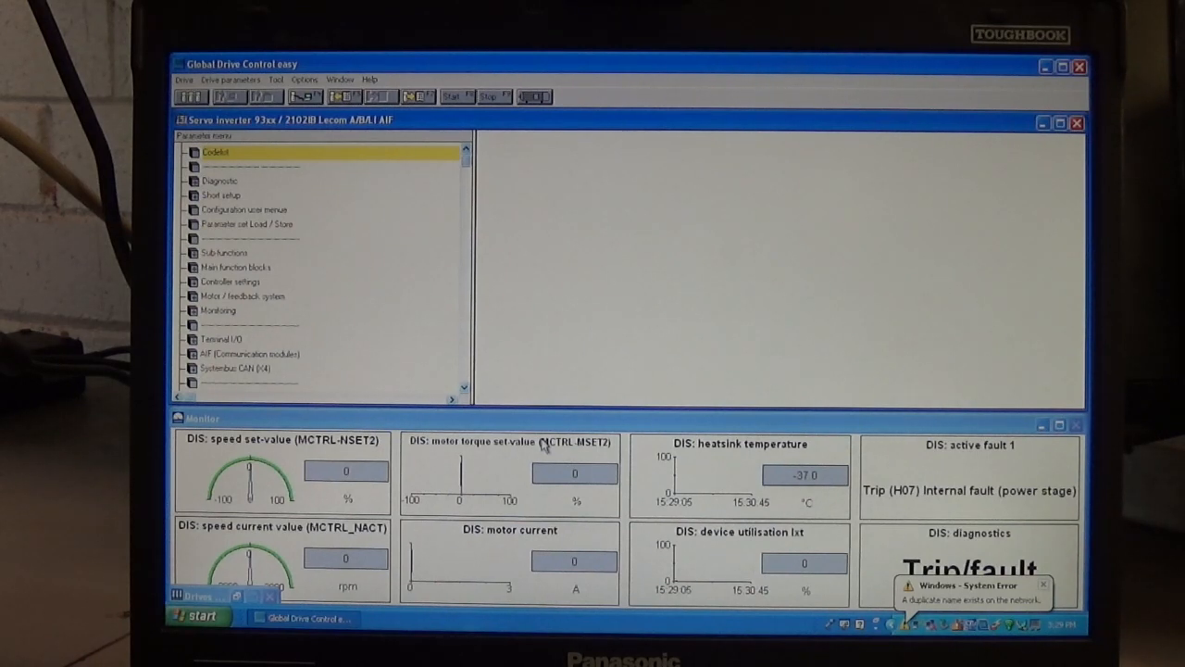
mouse_move(896, 529)
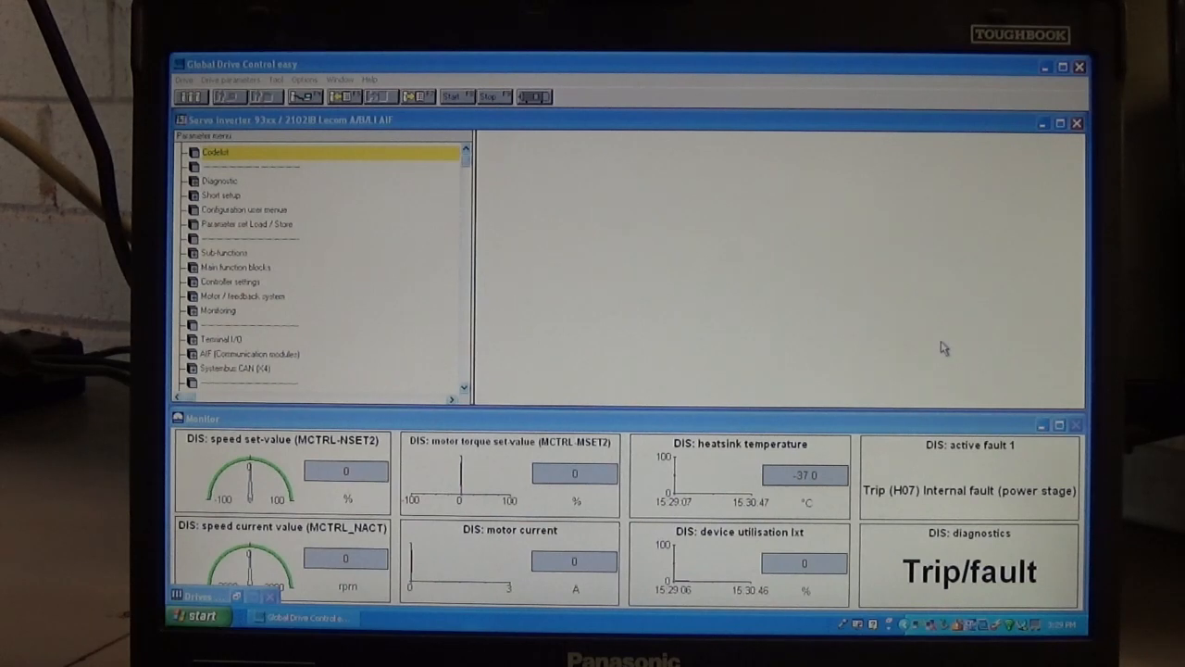
mouse_move(606, 220)
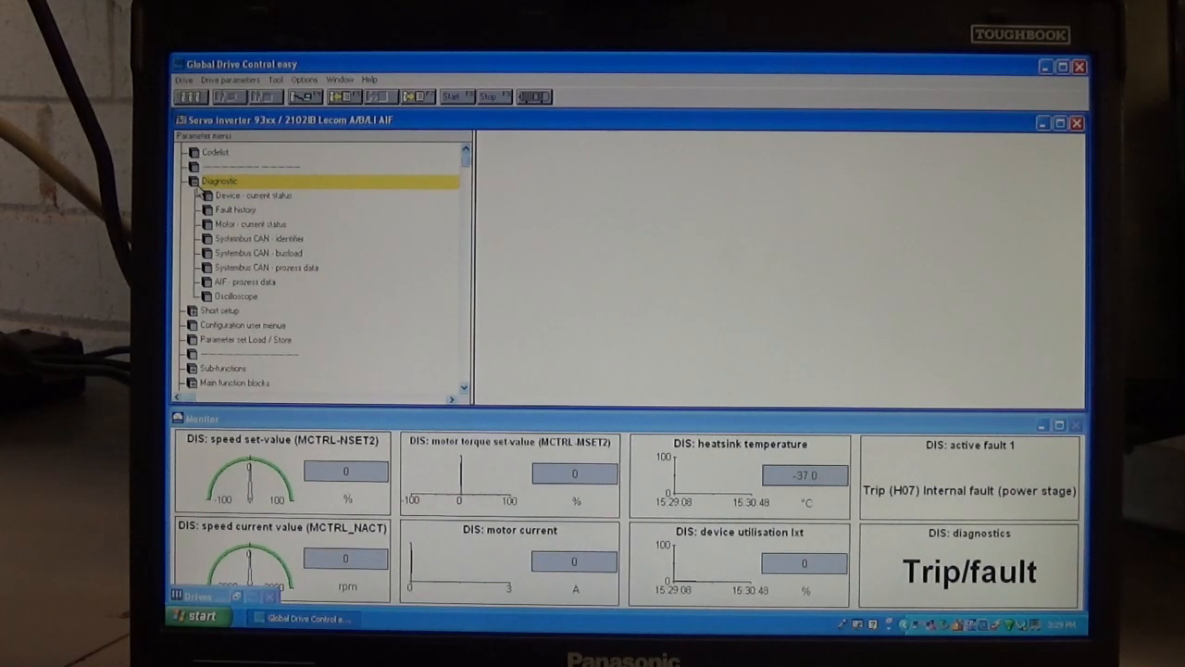
Show the Codelist and scroll through parameters like maximum speed 1410 rpm and resolver feedback.
left_click(216, 151)
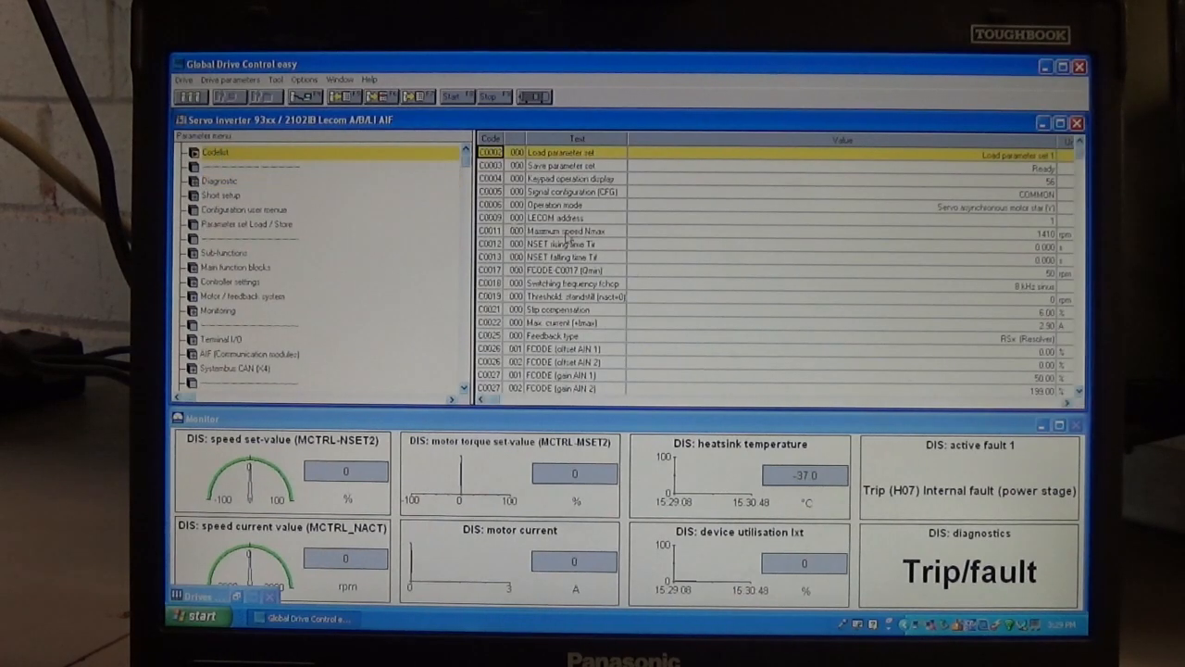
scroll("down", 3)
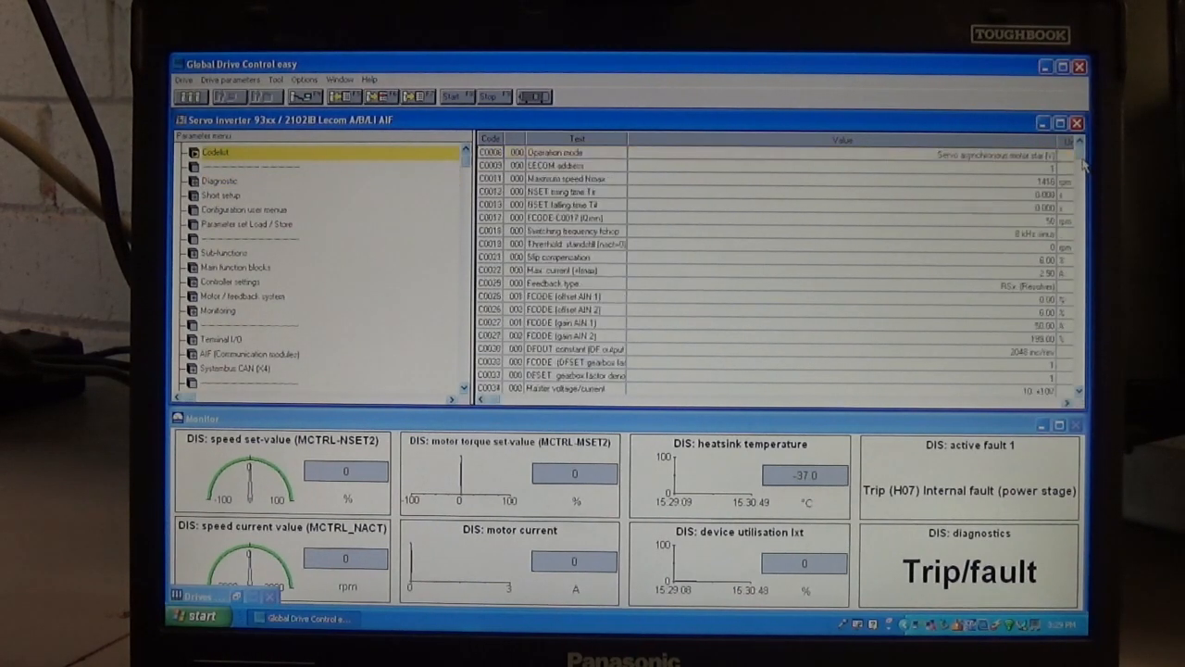
scroll("down", 3)
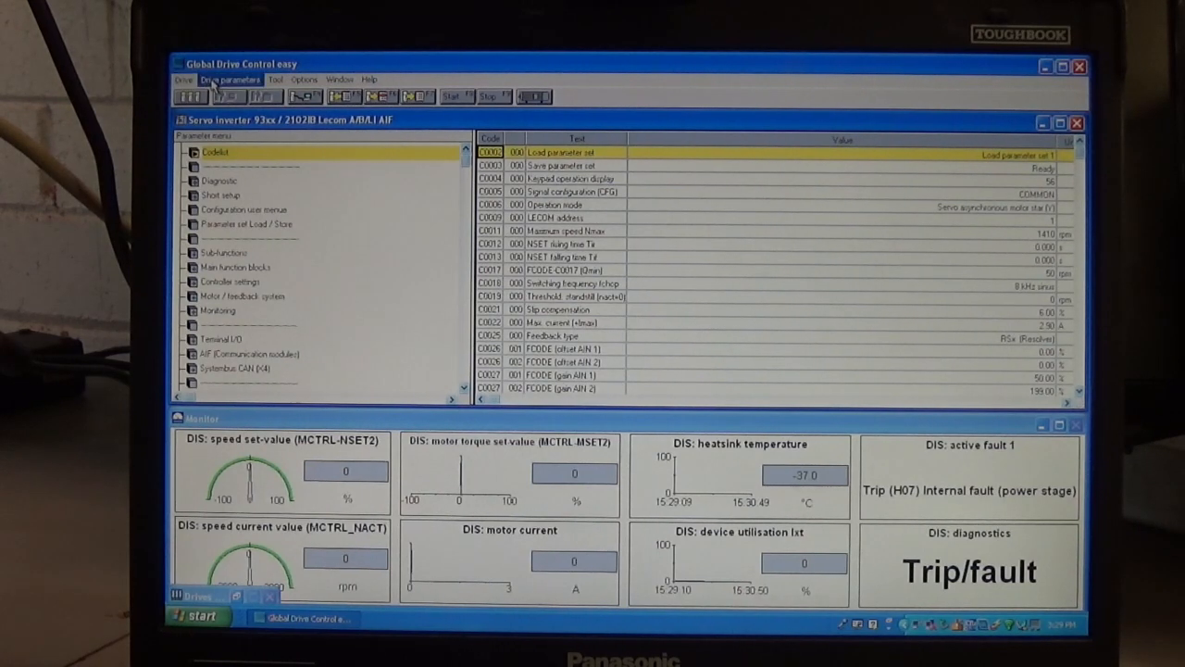
Write all parameter sets to file JD4809.GDC.
left_click(229, 79)
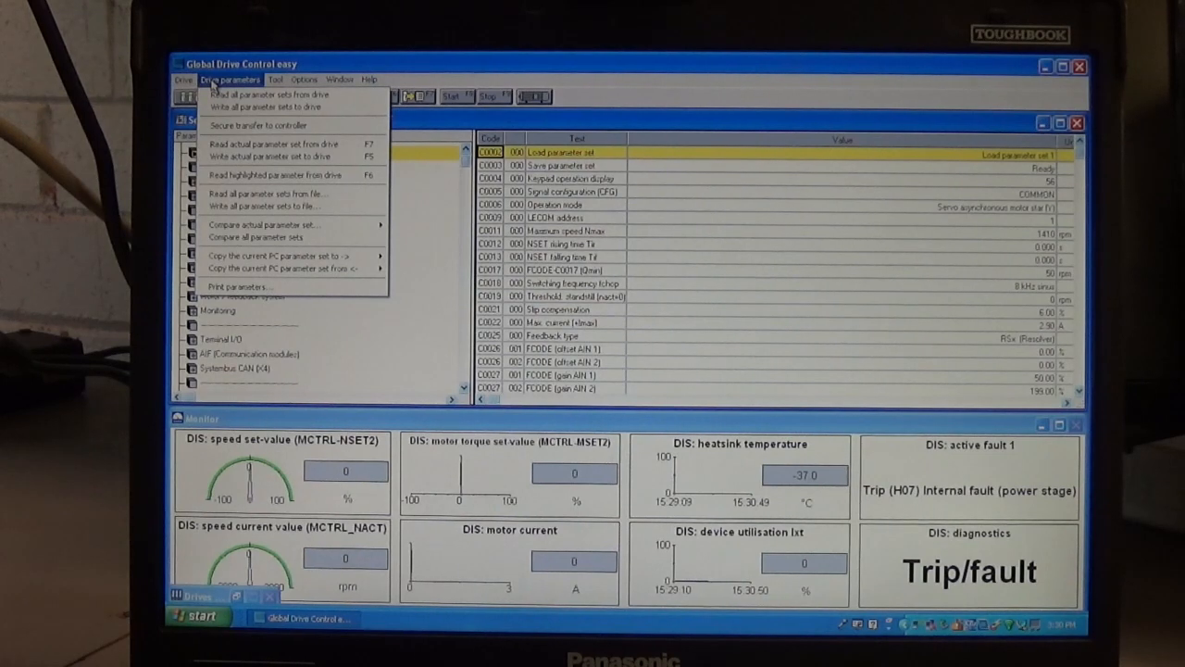
mouse_move(277, 176)
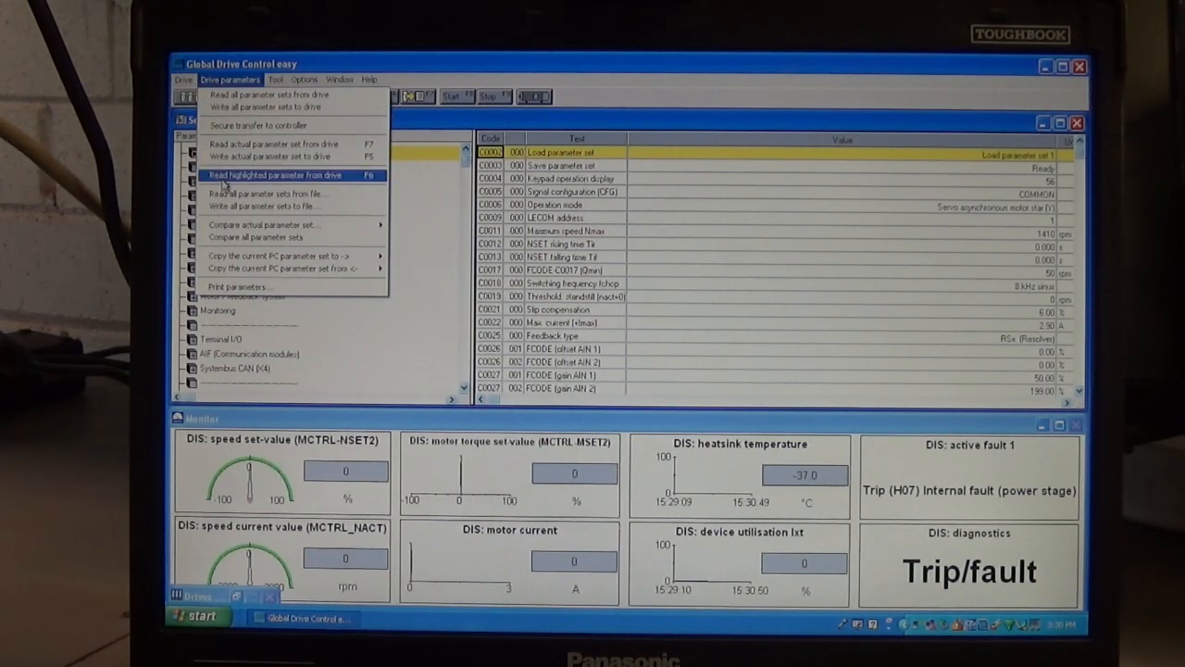
mouse_move(268, 205)
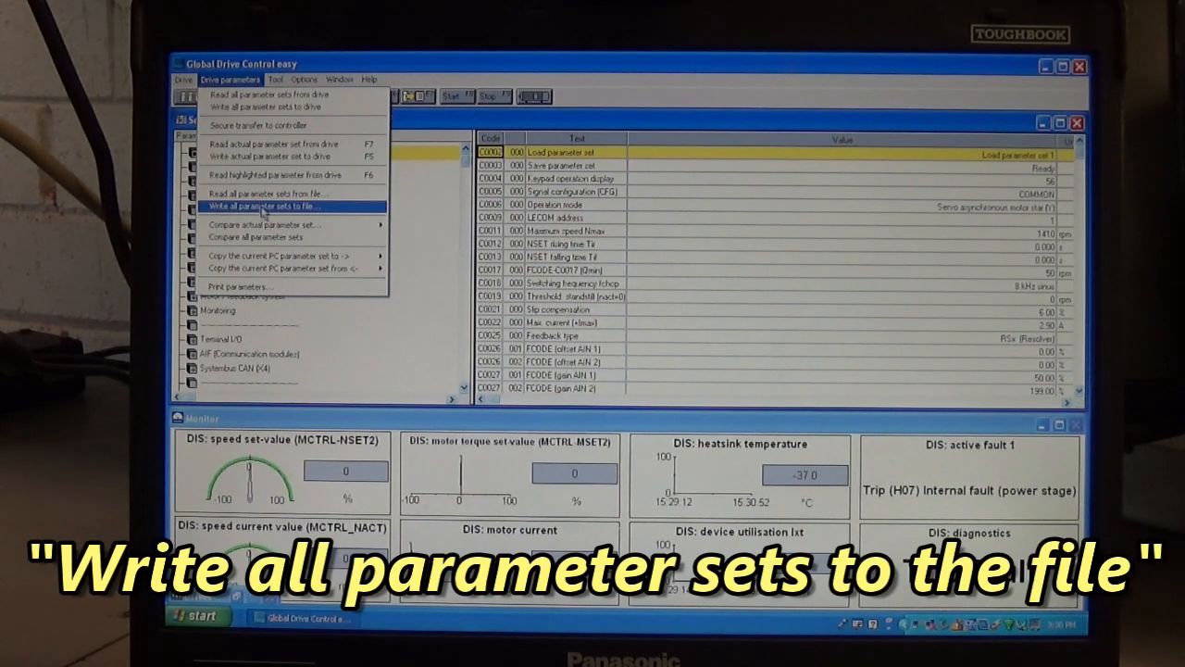
mouse_move(276, 213)
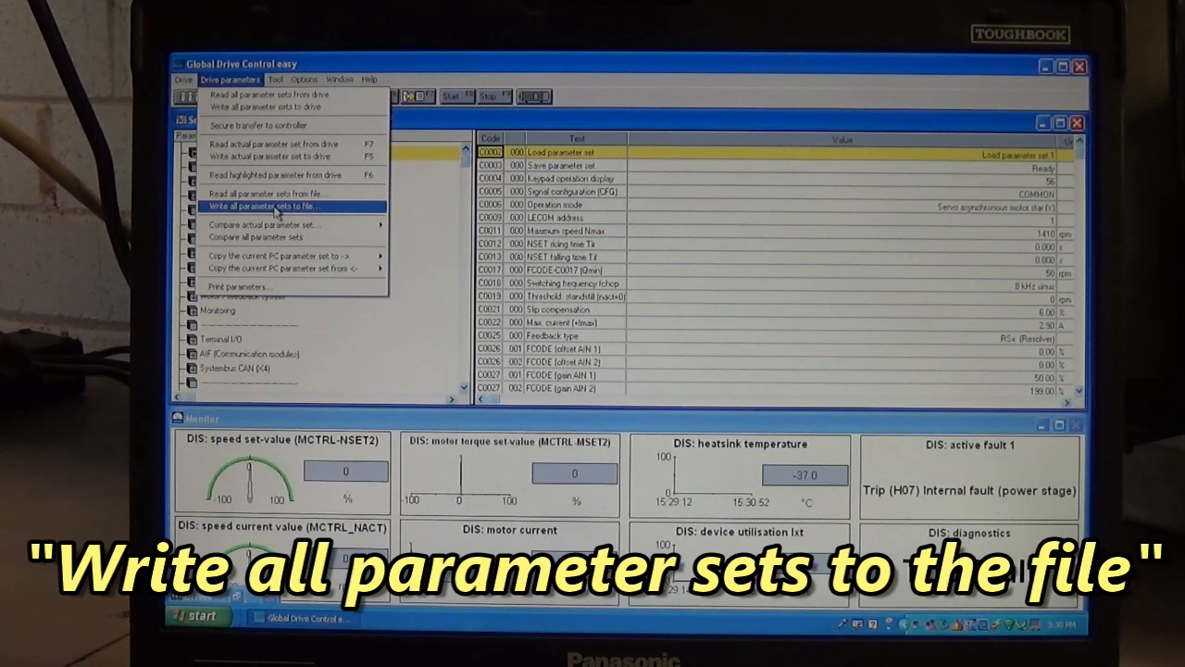
left_click(272, 206)
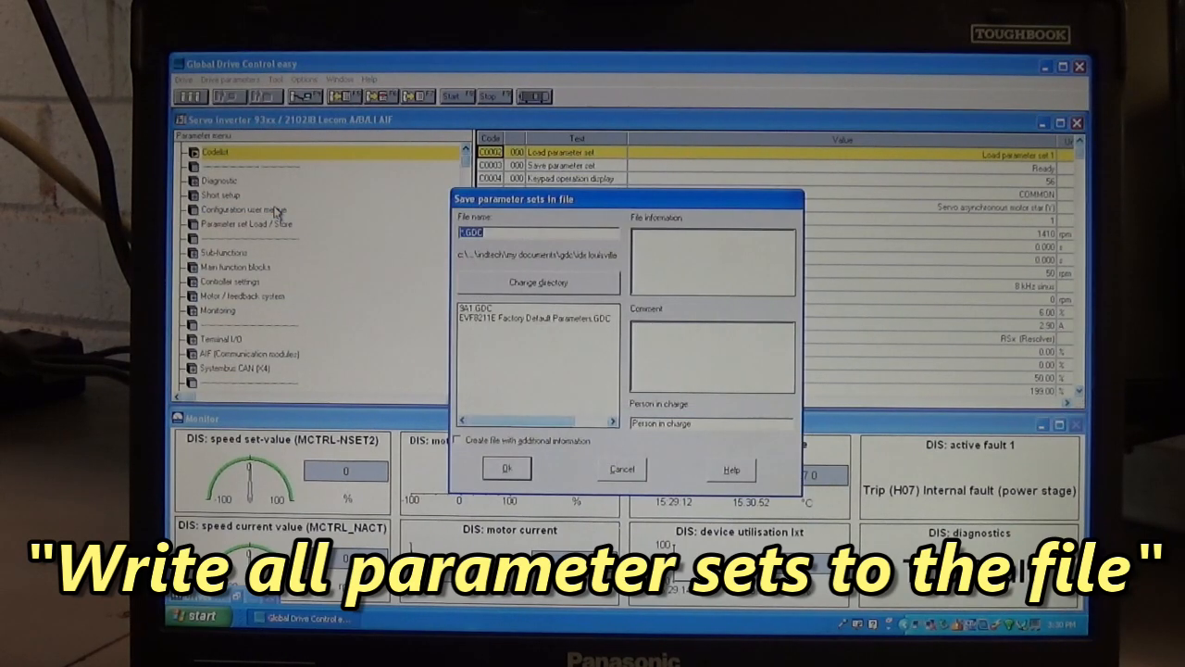
mouse_move(598, 213)
type("JID4809")
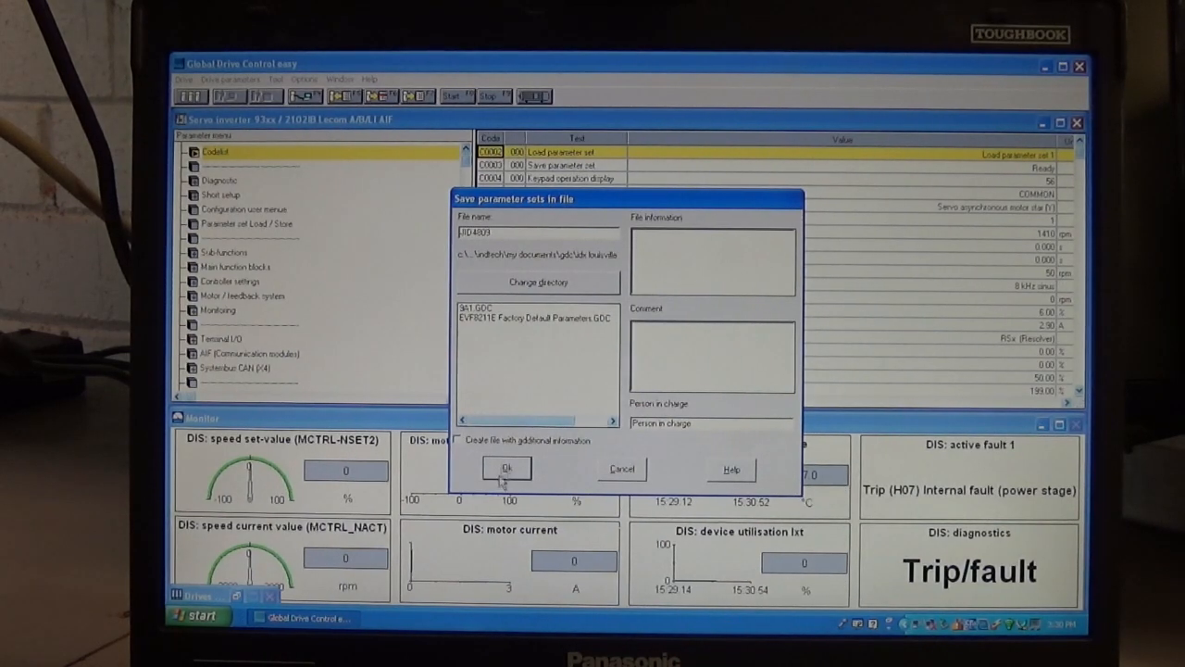
left_click(507, 468)
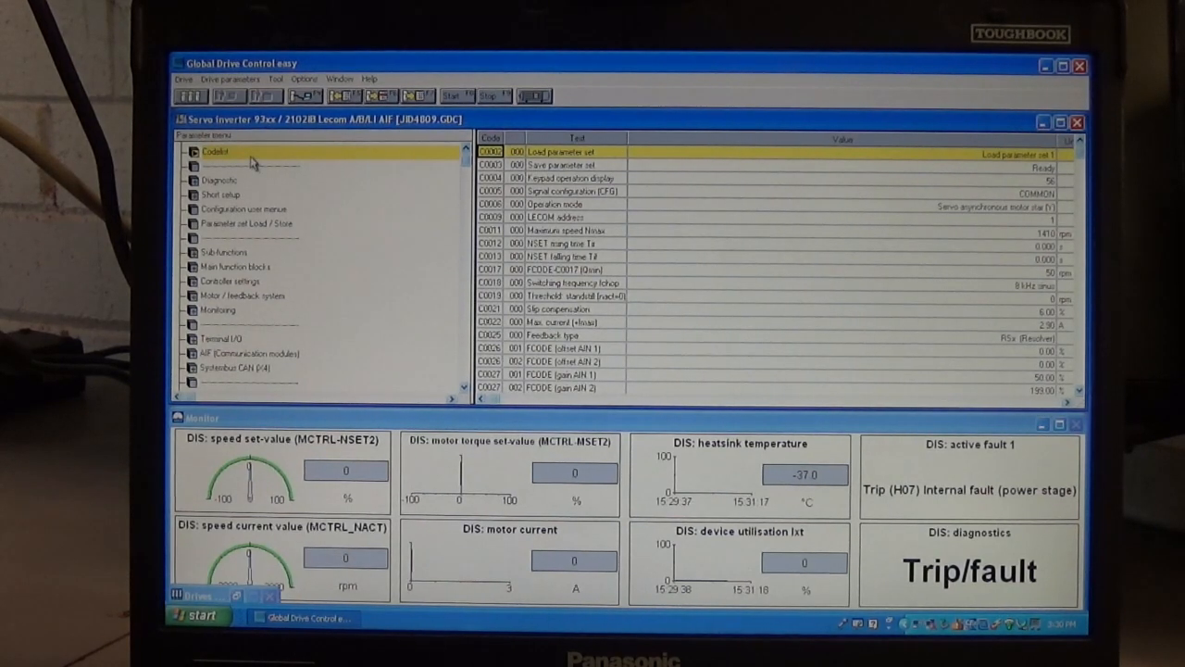
left_click(182, 79)
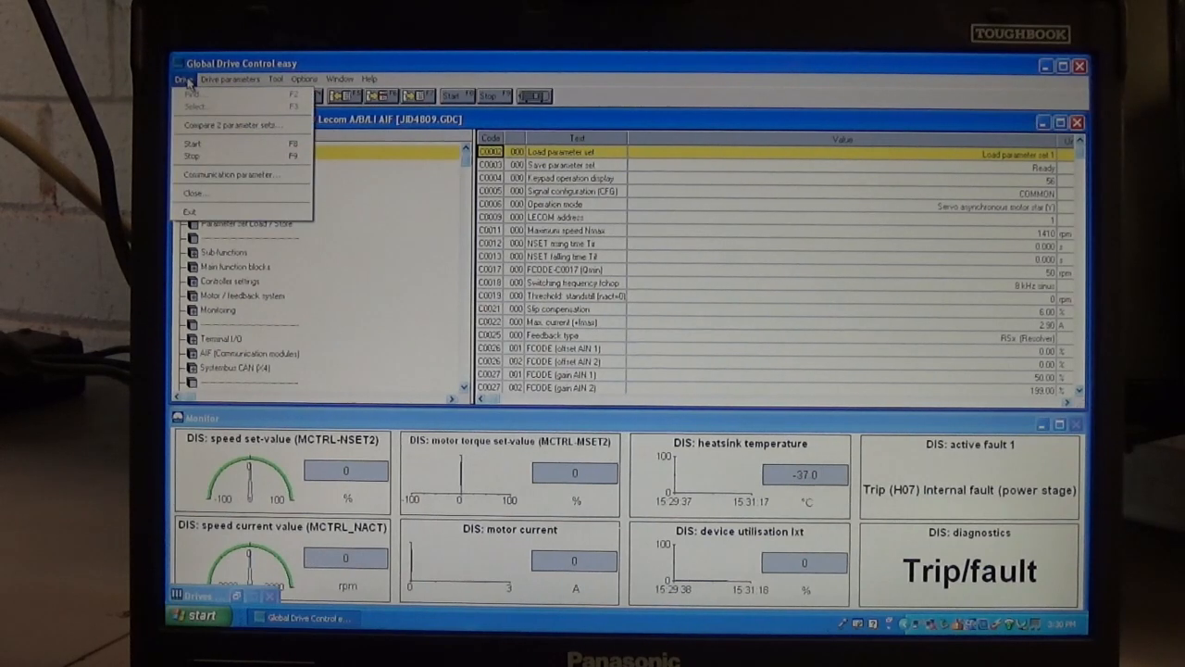
left_click(230, 79)
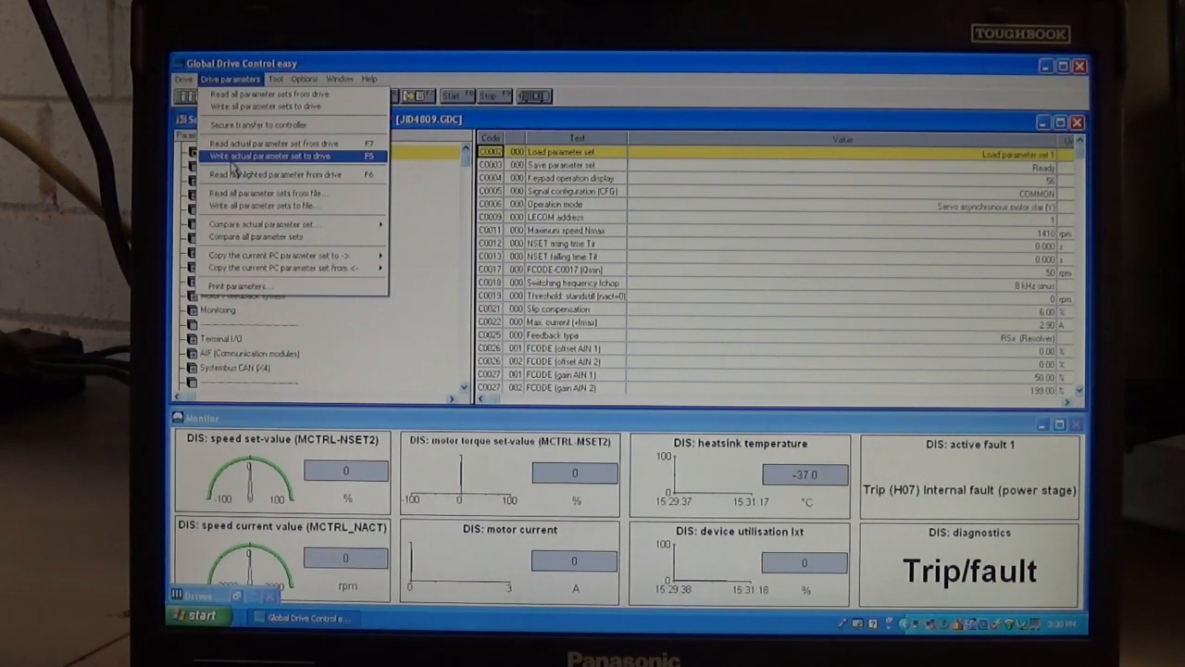
mouse_move(269, 193)
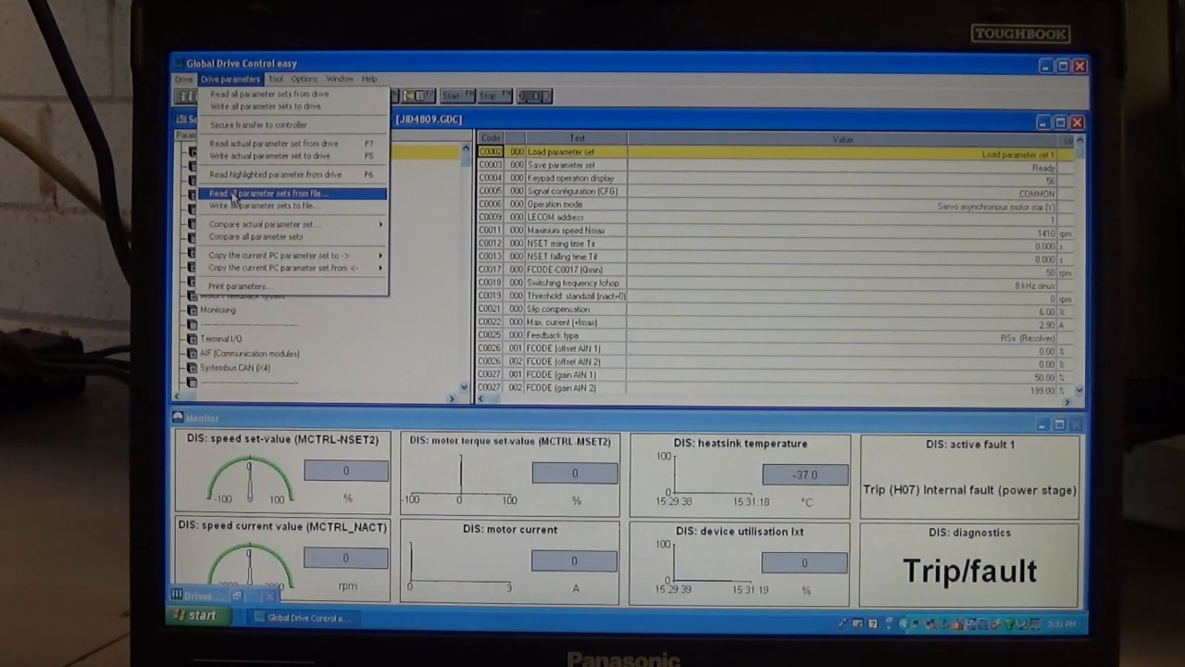
left_click(269, 192)
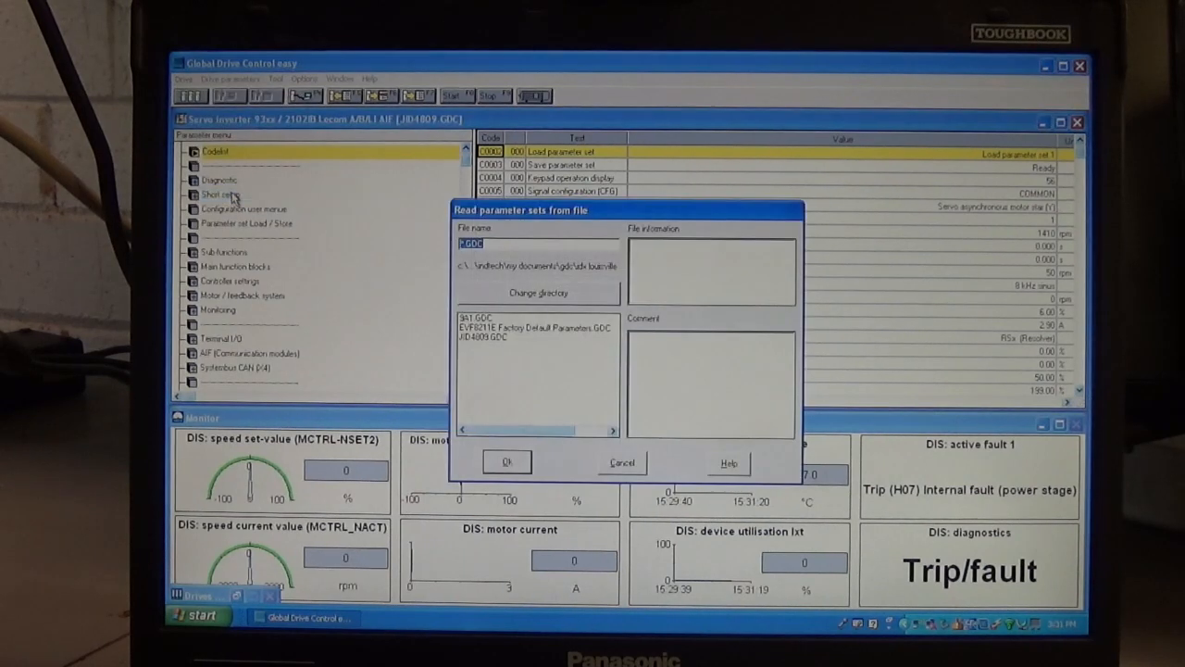
mouse_move(486, 350)
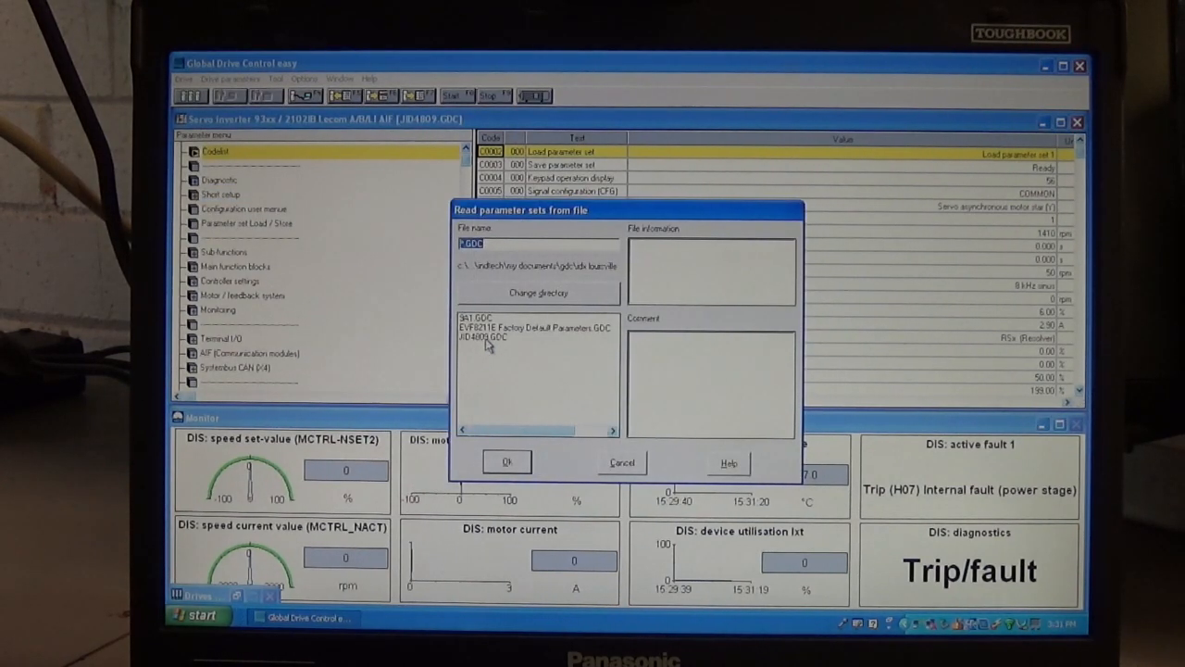
mouse_move(522, 414)
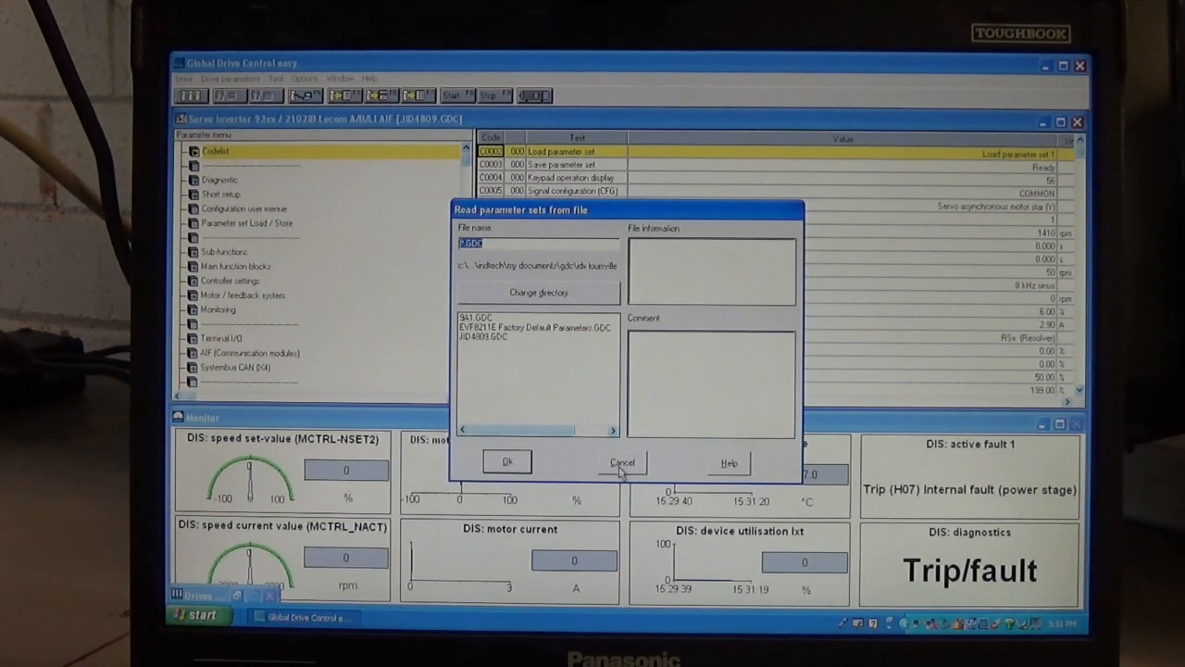
left_click(621, 461)
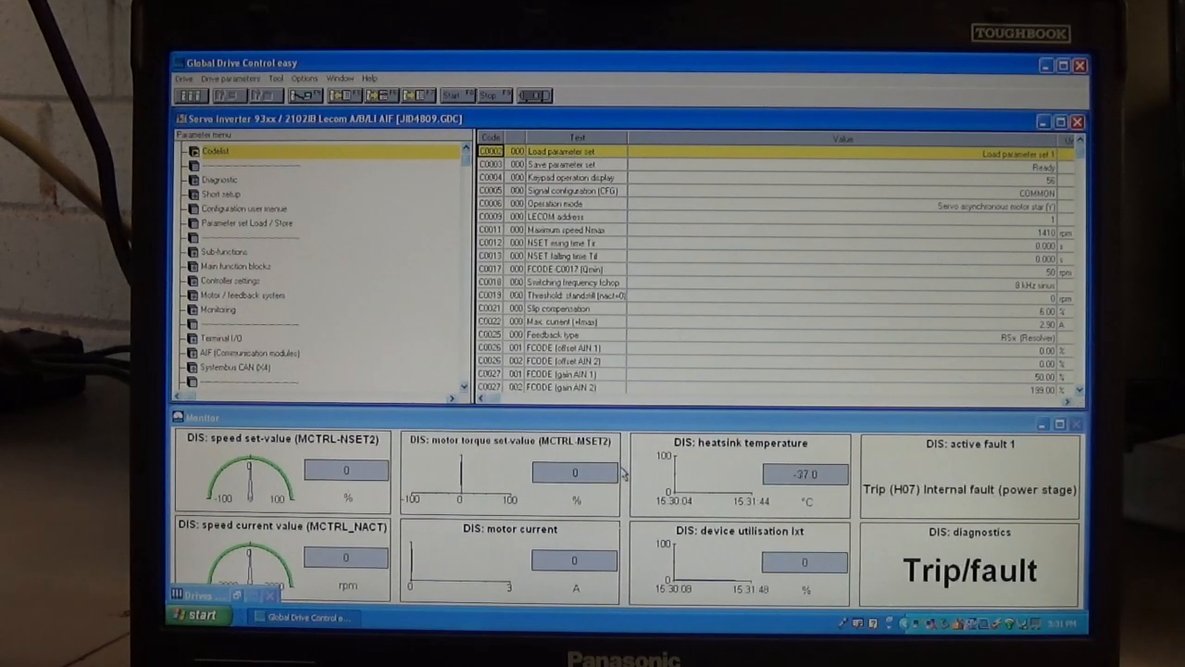